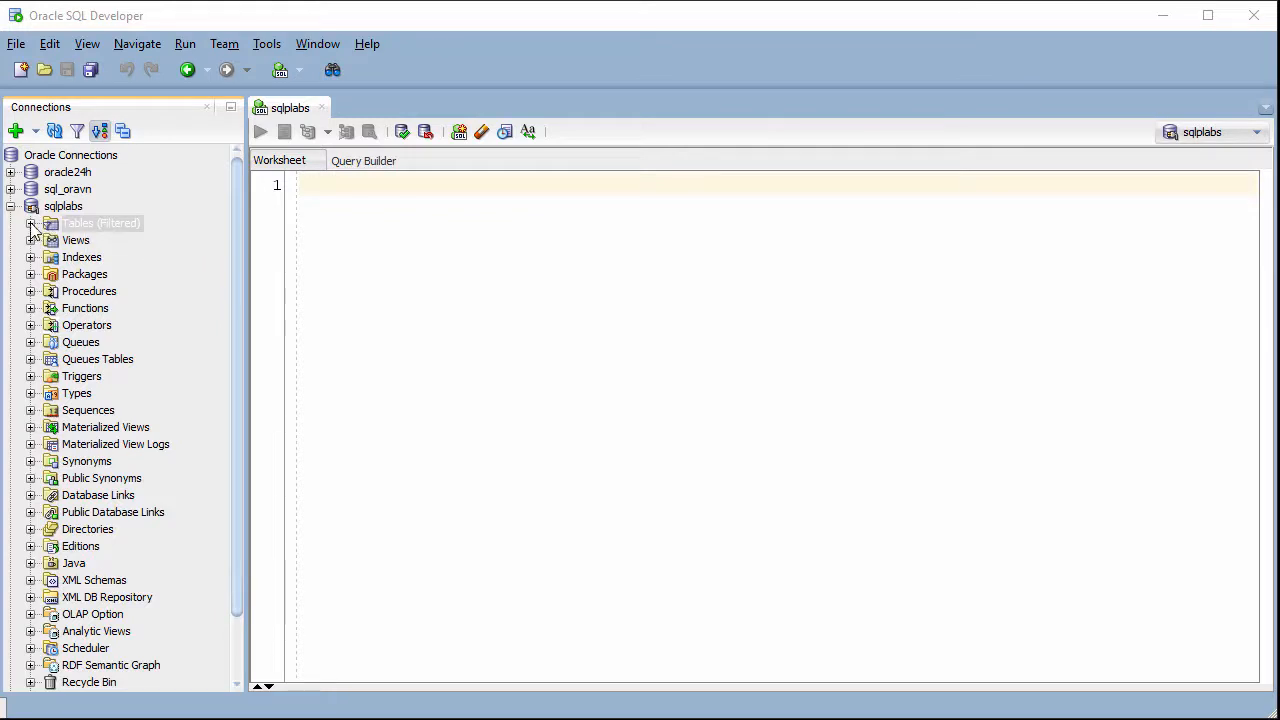
# Step: Expand Tables under sqlplabs and open COUNTRIES to show its three column definitions
pyautogui.click(32, 224)
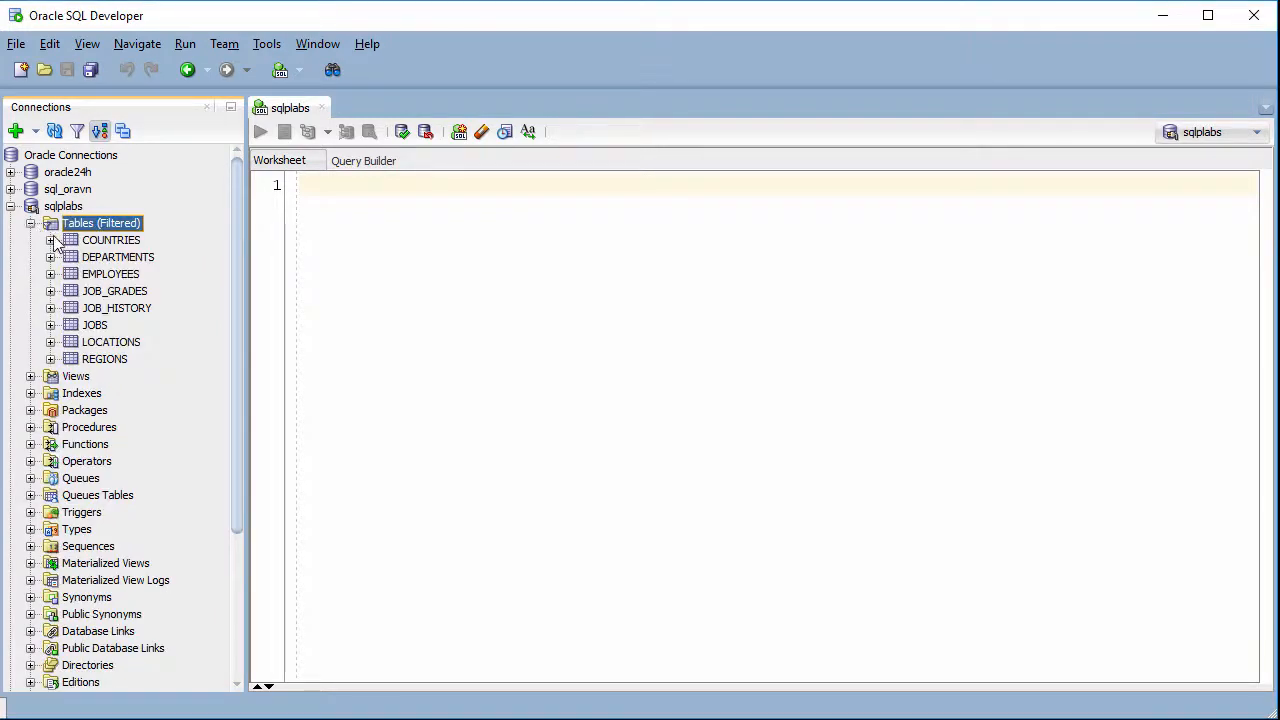
pyautogui.doubleClick(112, 240)
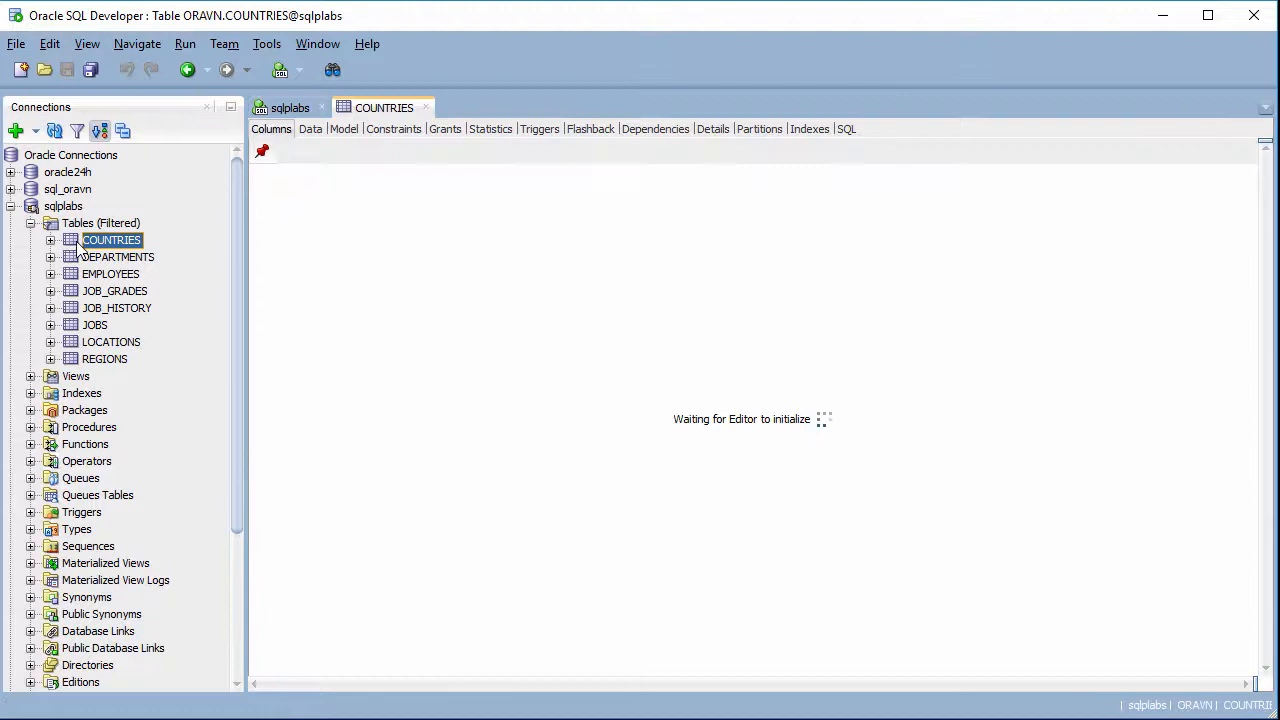
pyautogui.click(112, 240)
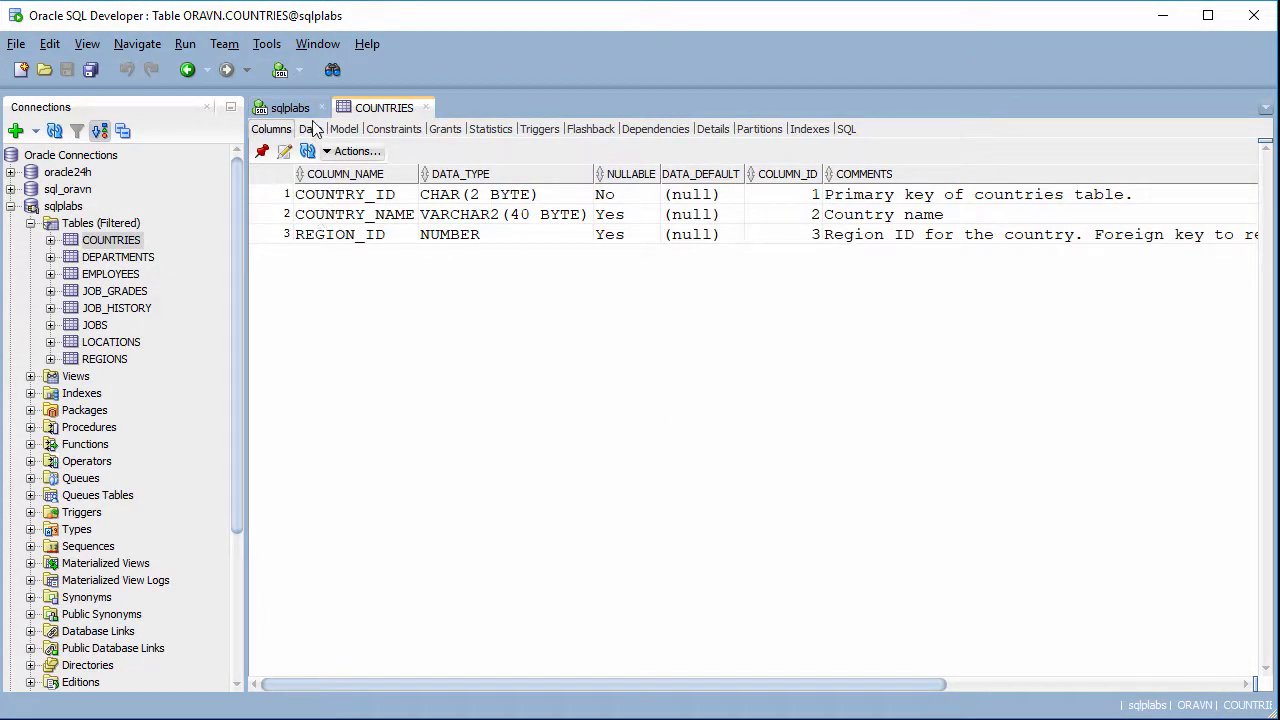
pyautogui.moveTo(312, 128)
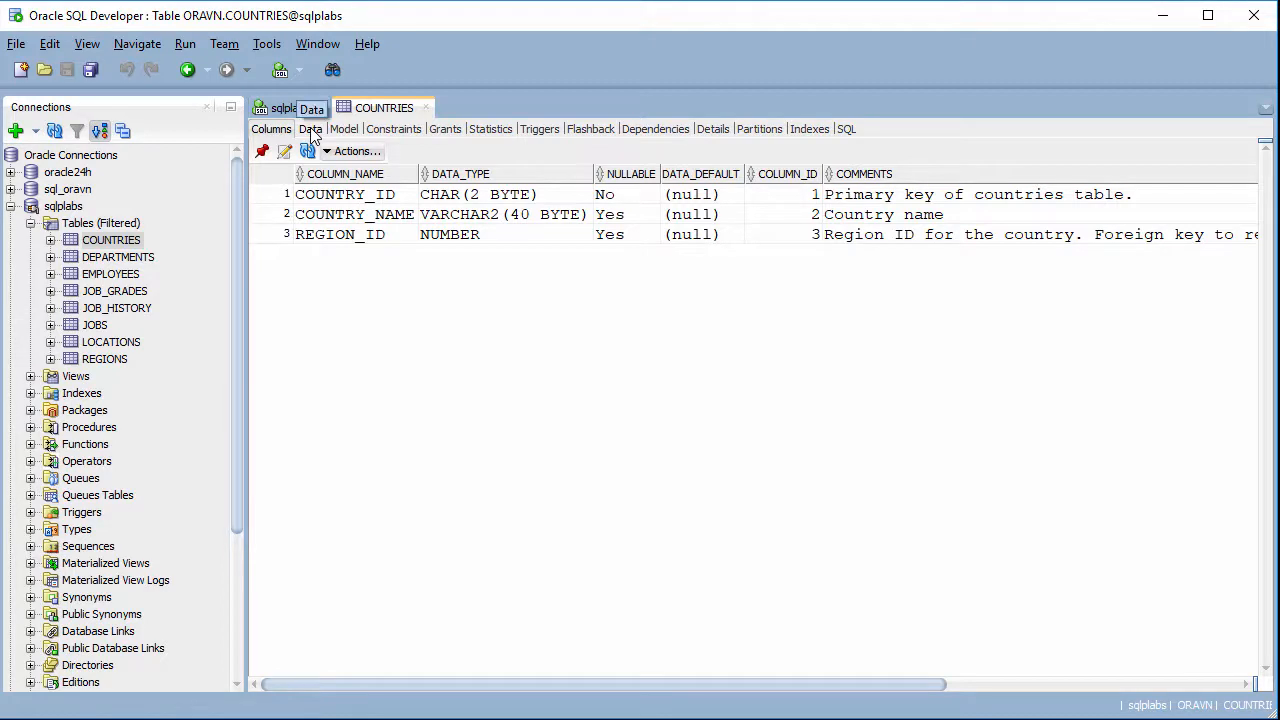
# Step: View the four COUNTRIES rows, then list its three constraints including the foreign key to REGIONS
pyautogui.click(310, 128)
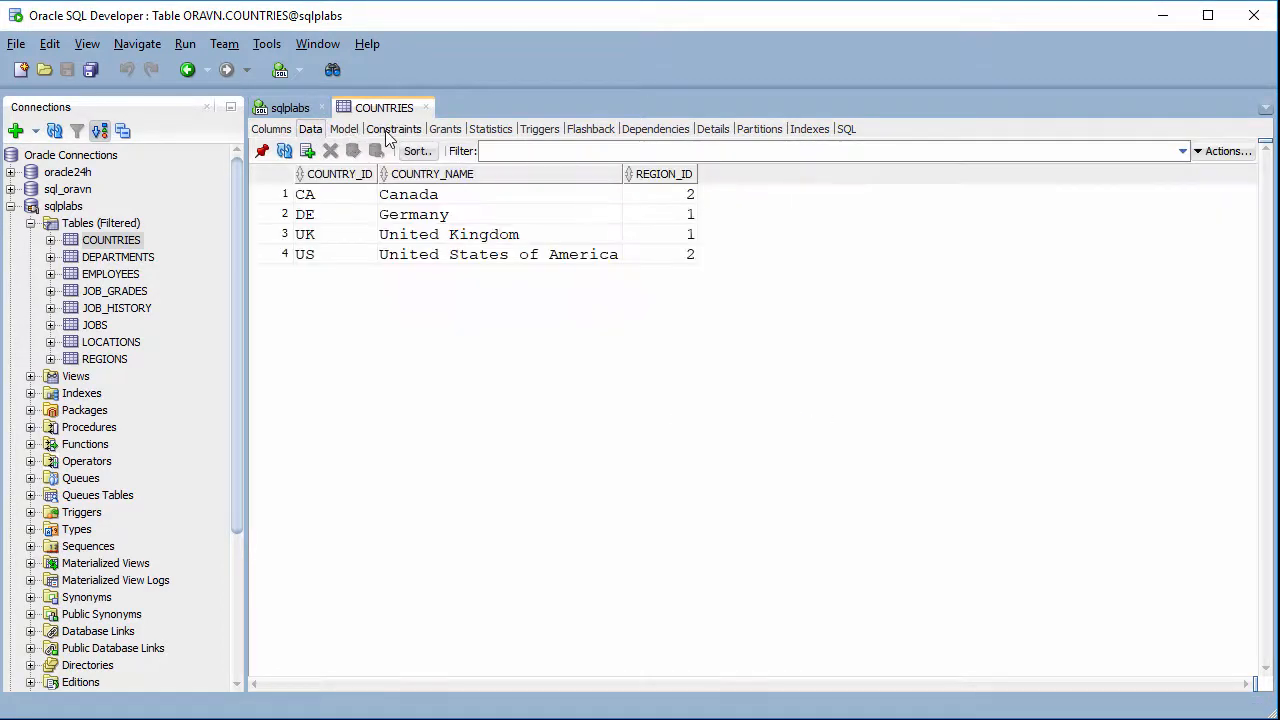
pyautogui.click(392, 128)
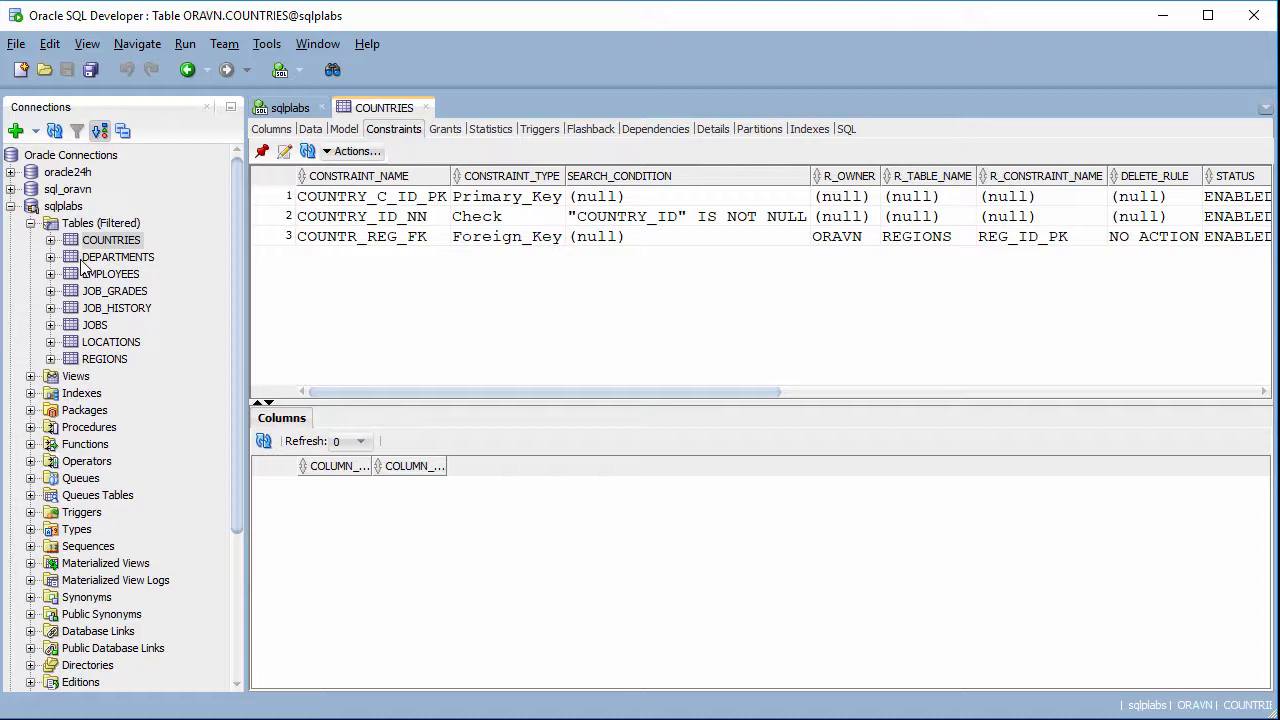
pyautogui.moveTo(116, 256)
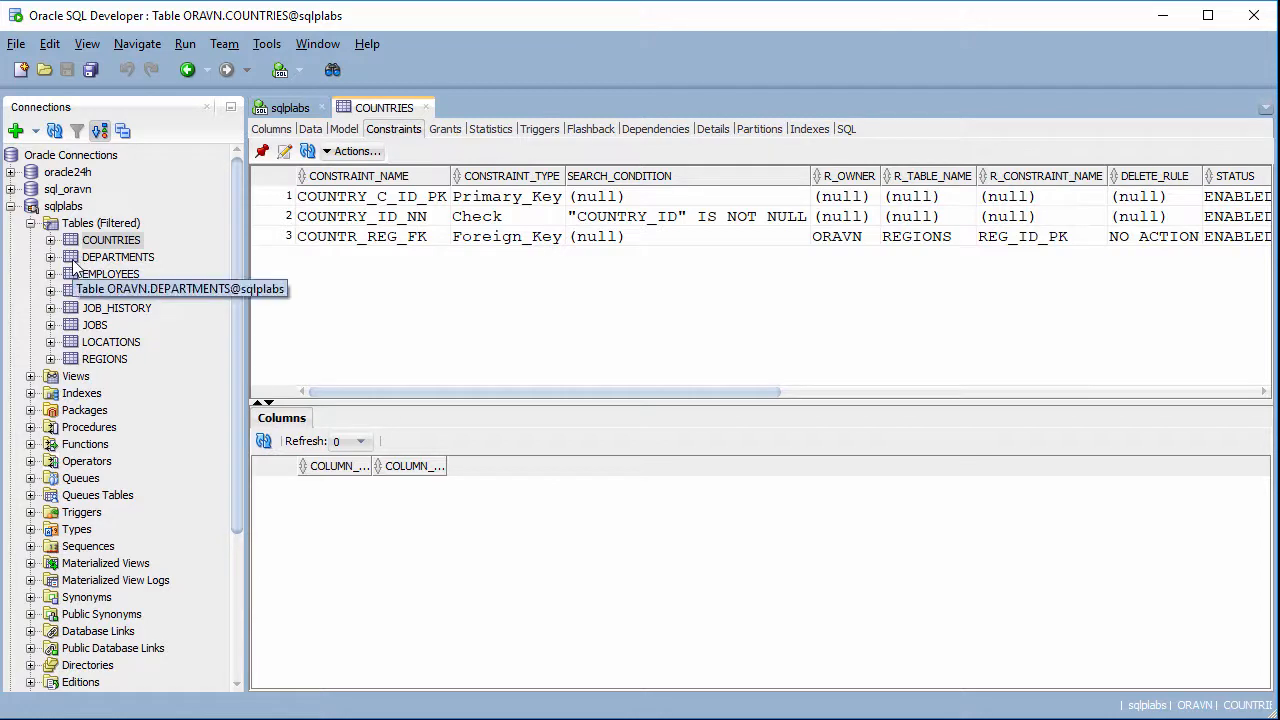
pyautogui.click(116, 256)
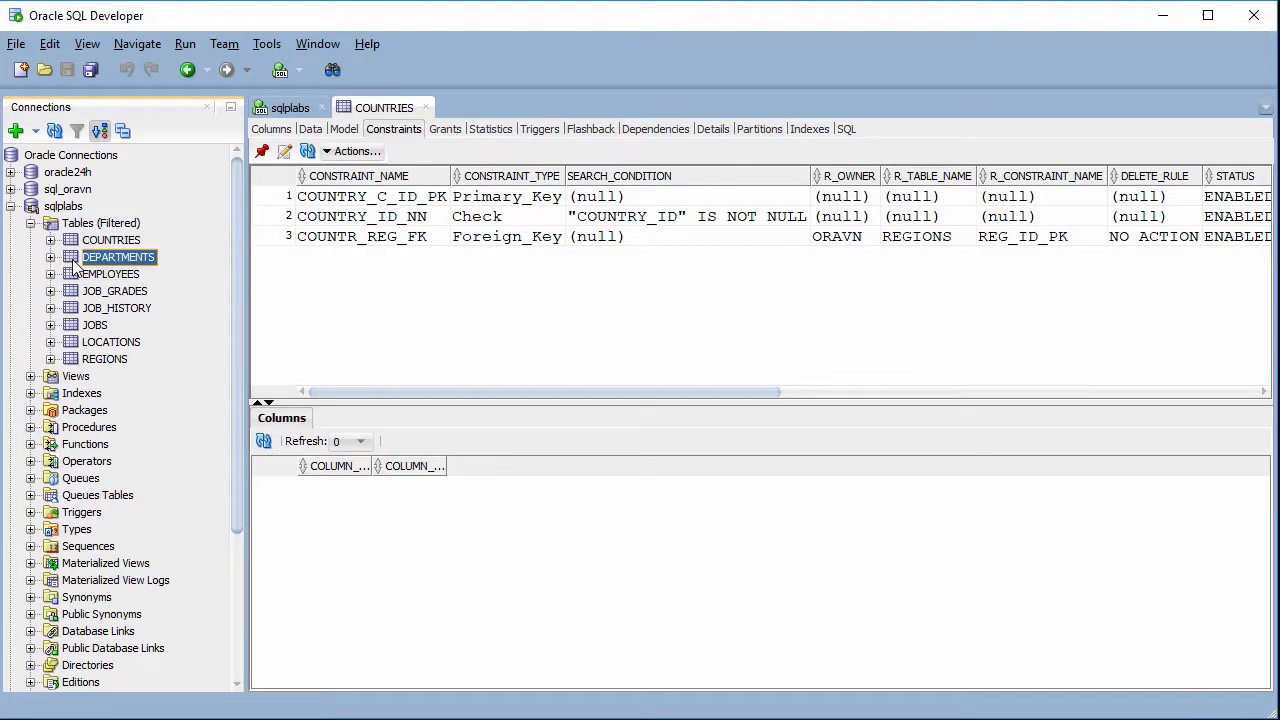
pyautogui.doubleClick(116, 256)
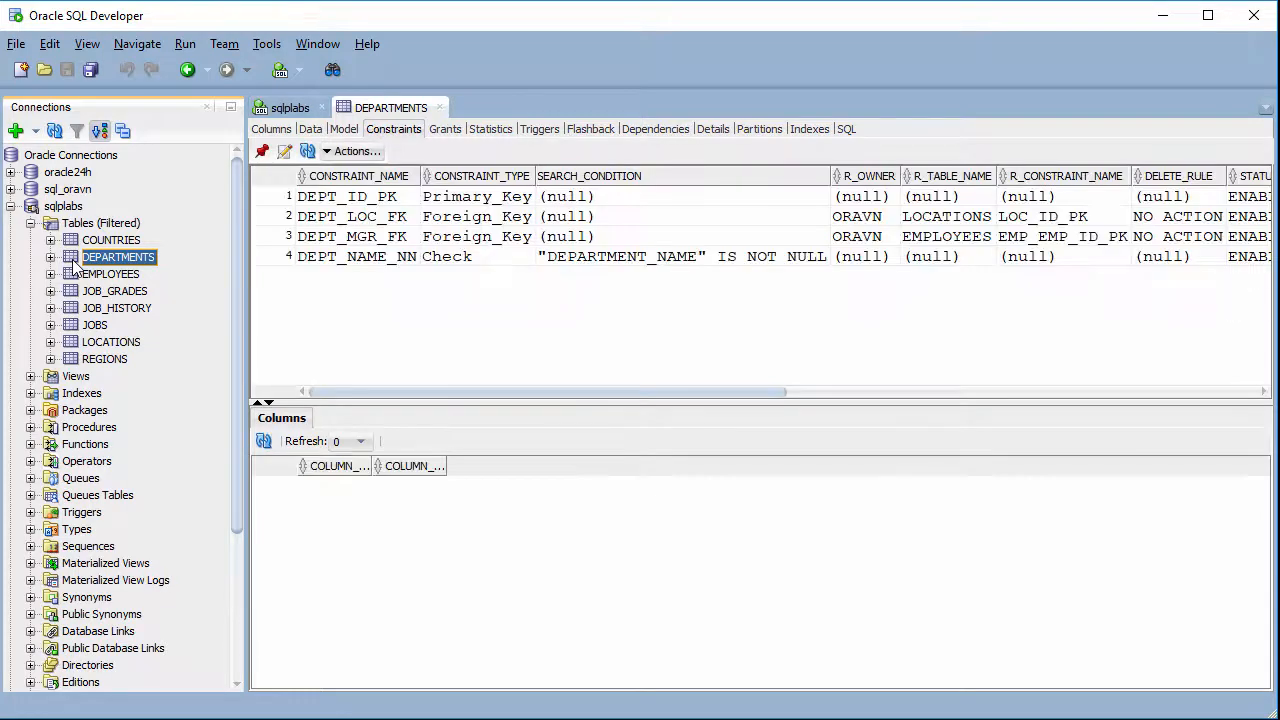
pyautogui.moveTo(388, 108)
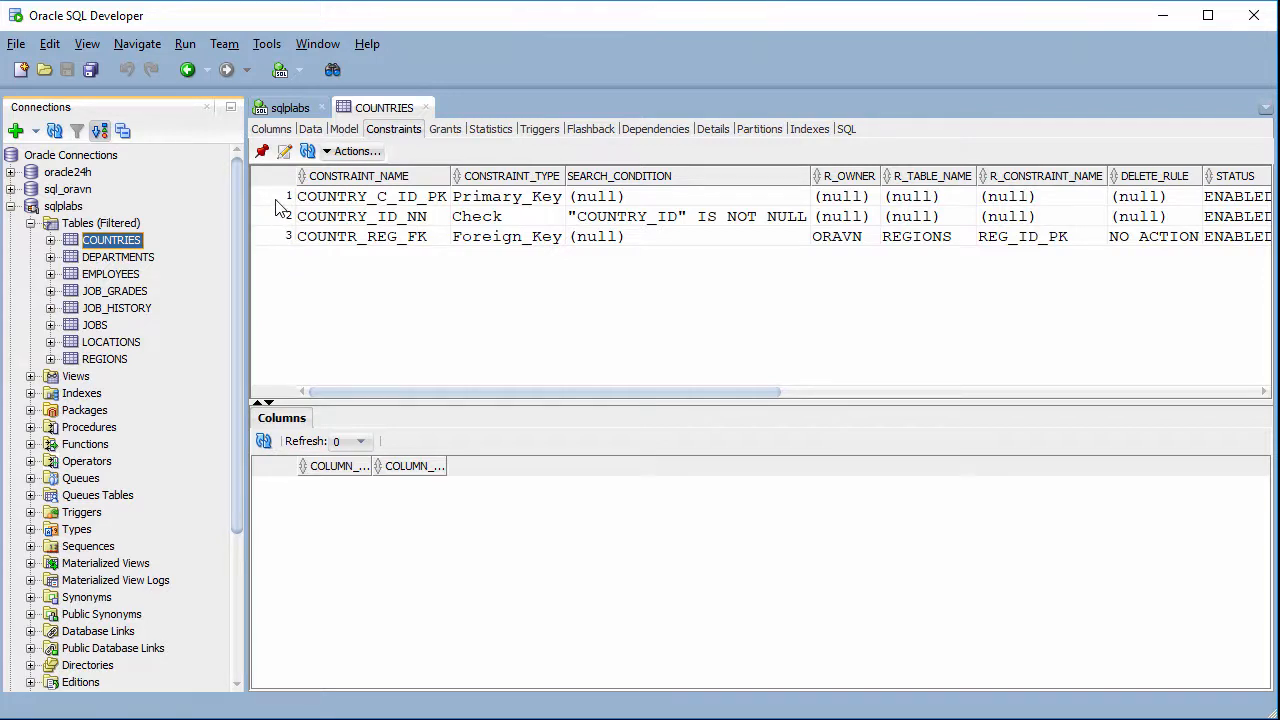
pyautogui.moveTo(262, 152)
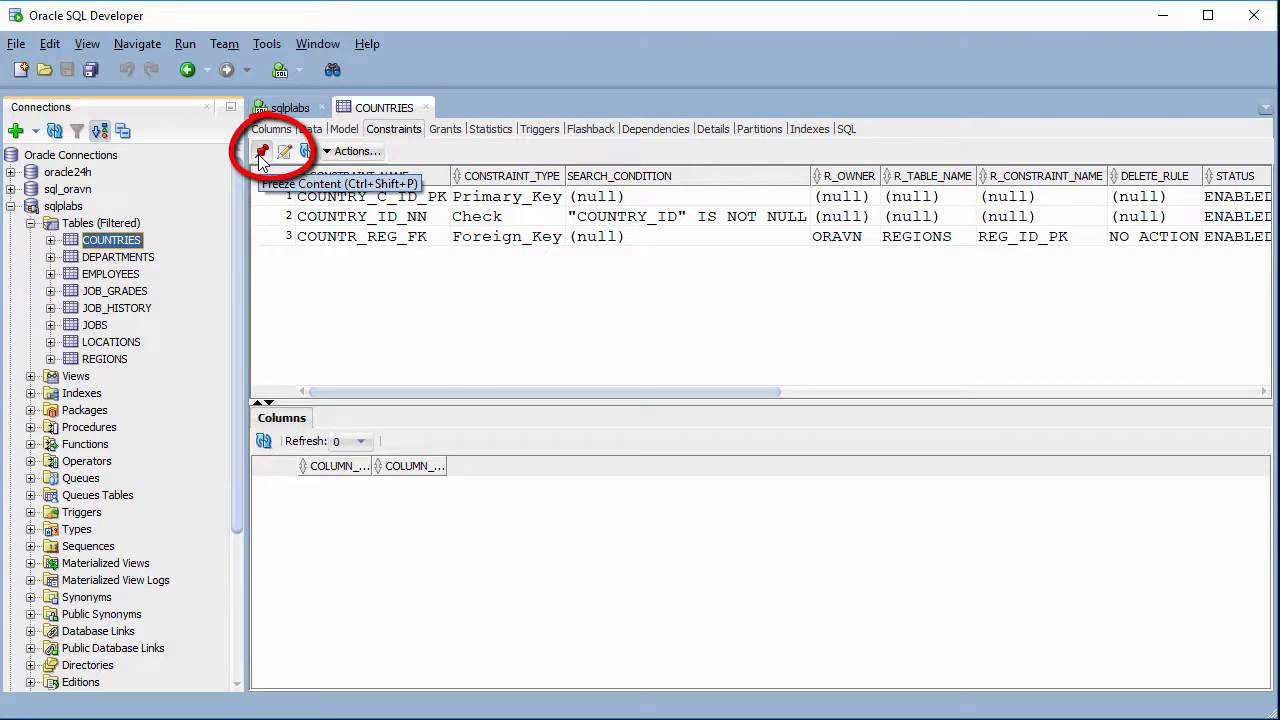
# Step: Pin COUNTRIES with Freeze Content and open DEPARTMENTS in a second tab showing its four columns
pyautogui.click(262, 152)
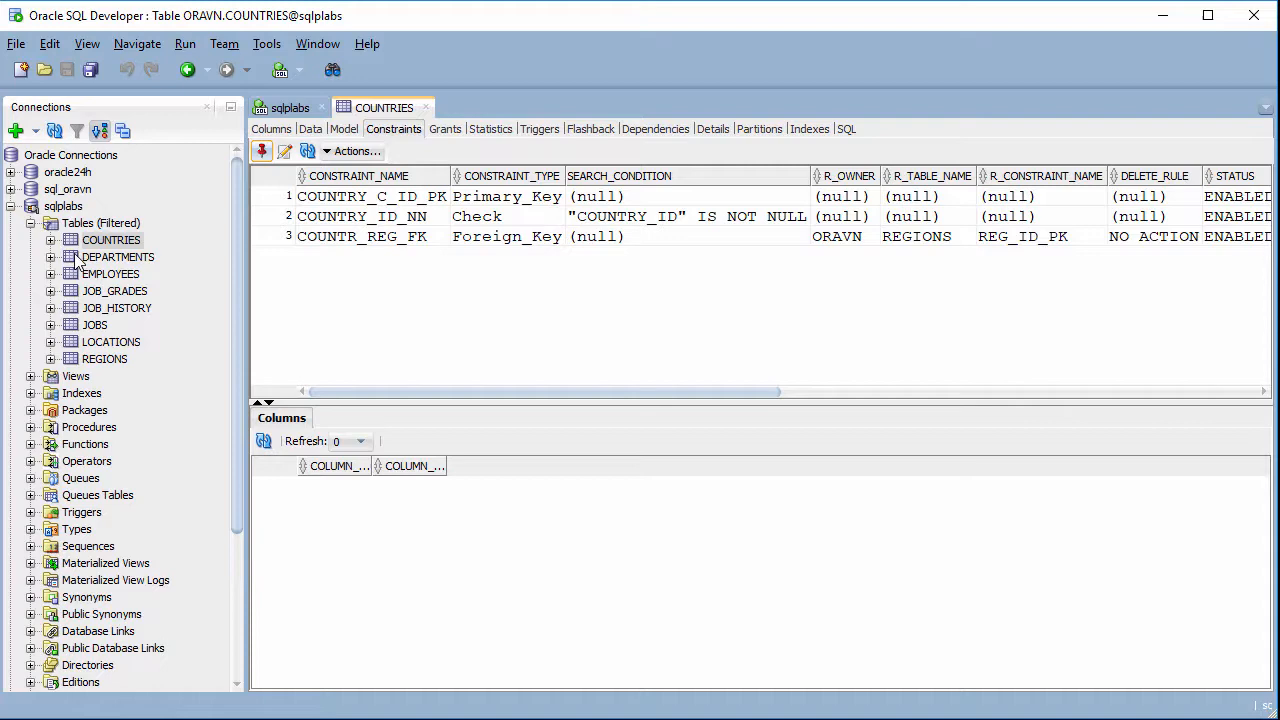
pyautogui.doubleClick(116, 256)
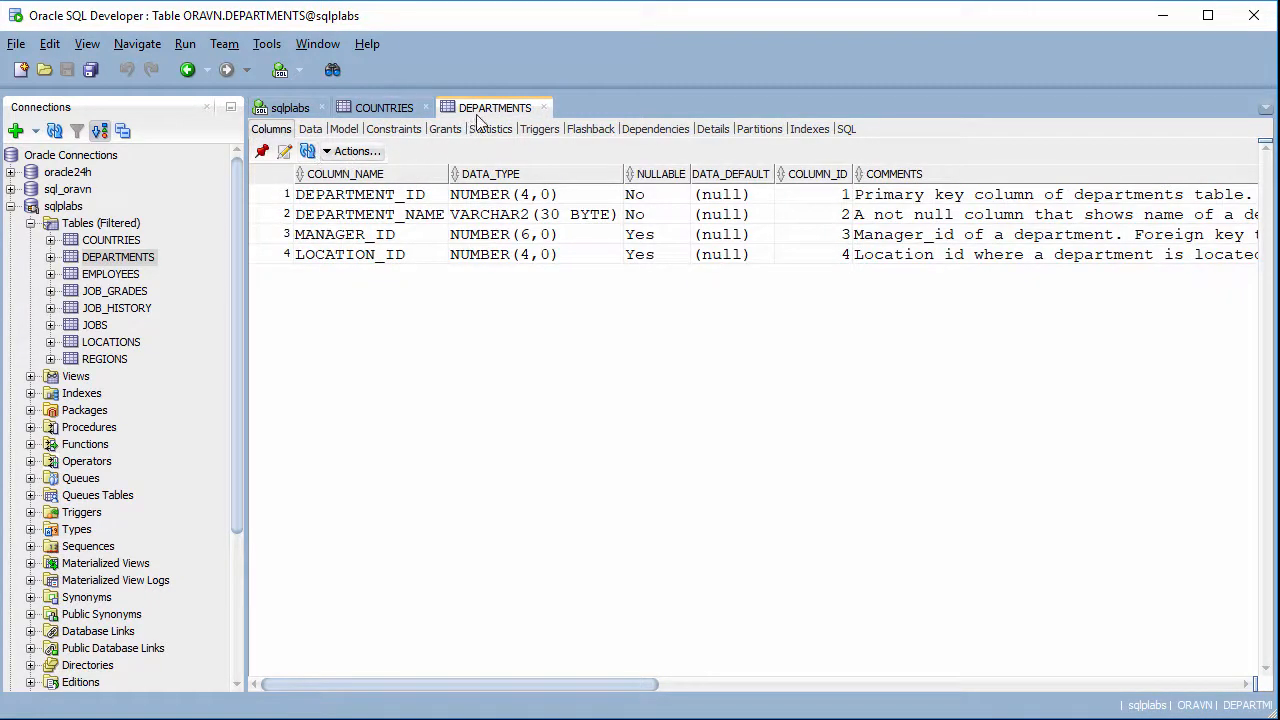
pyautogui.moveTo(264, 164)
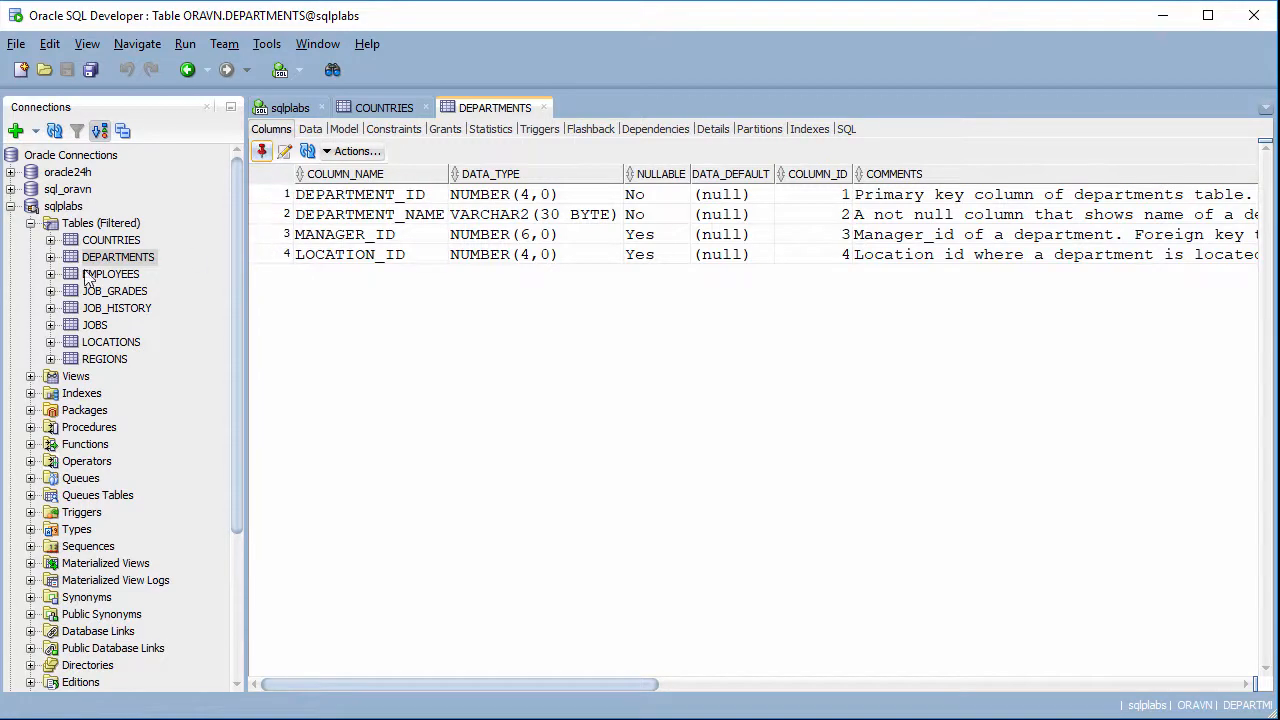
# Step: Open EMPLOYEES in a third tab, see JOB_GRADES replace the unpinned tab, then bring EMPLOYEES back with its eleven columns
pyautogui.doubleClick(112, 272)
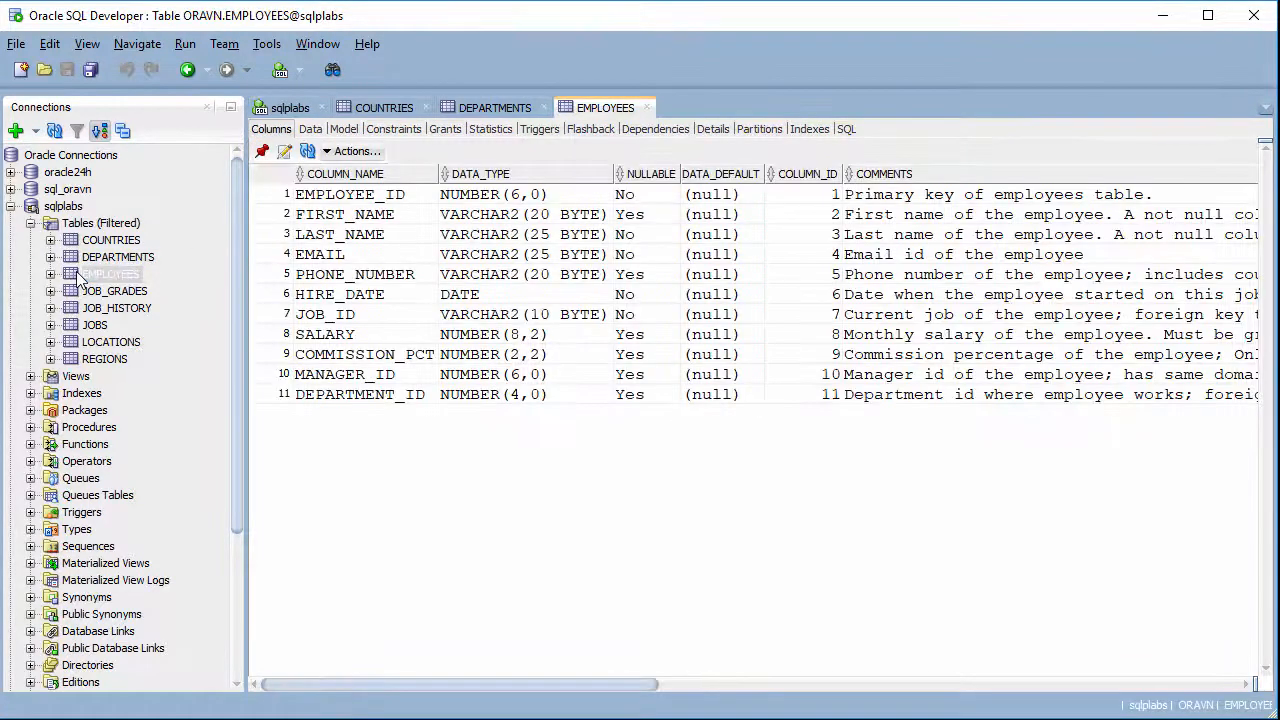
pyautogui.click(108, 272)
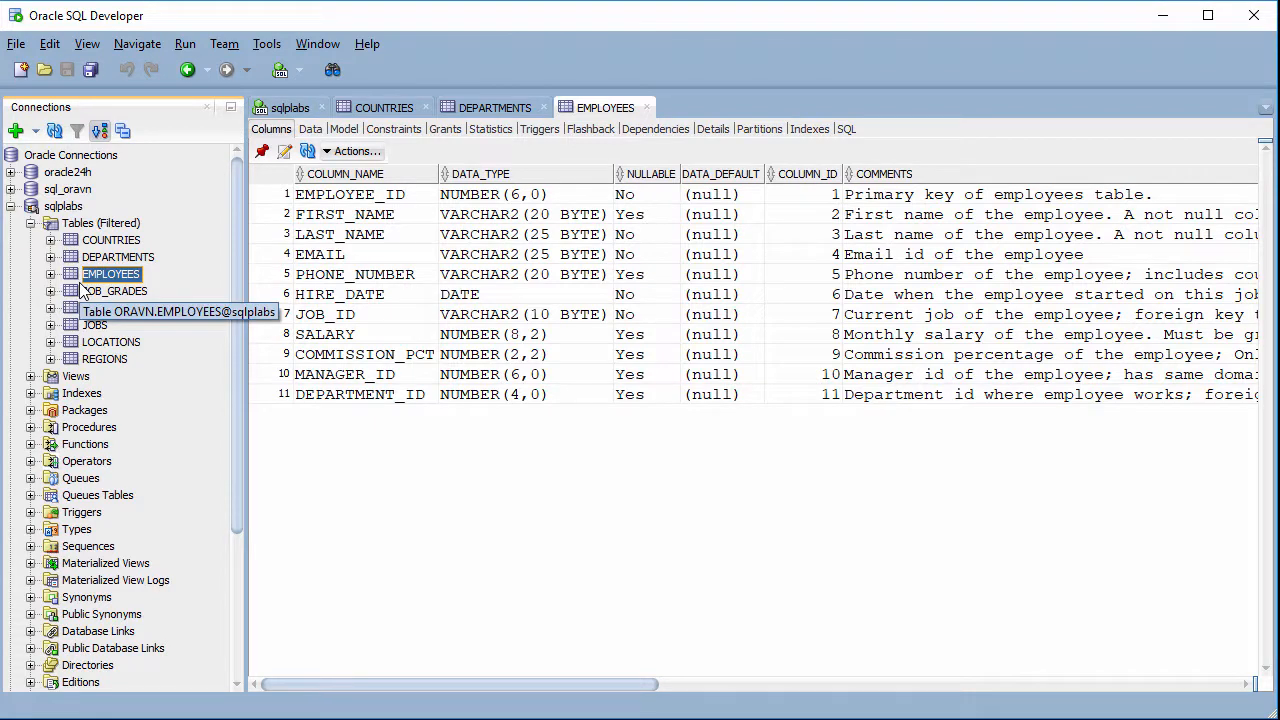
pyautogui.click(114, 292)
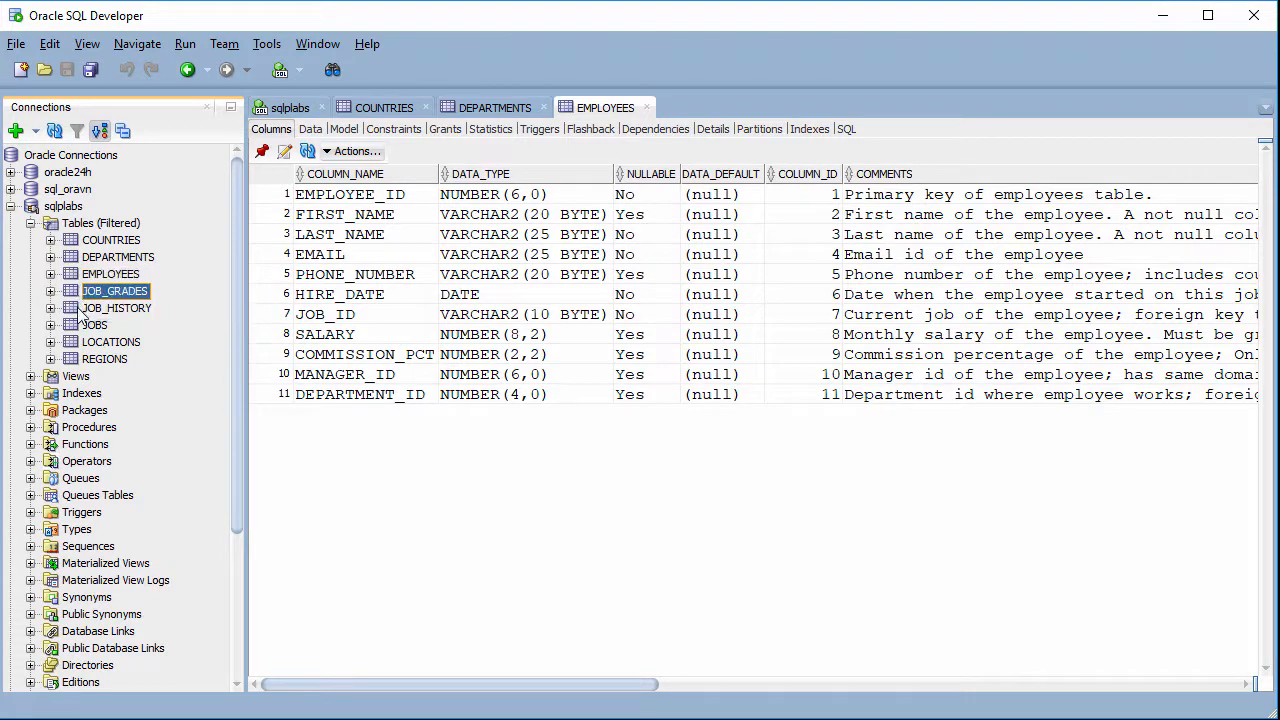
pyautogui.doubleClick(114, 292)
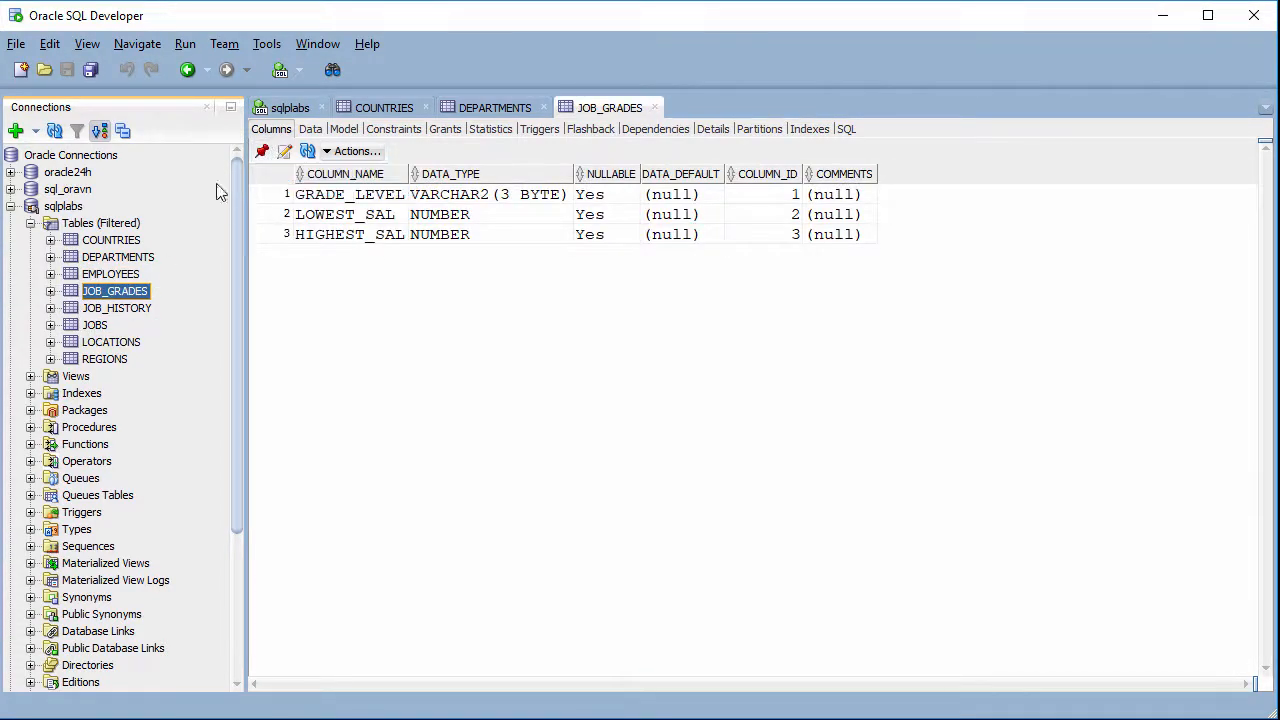
pyautogui.click(110, 274)
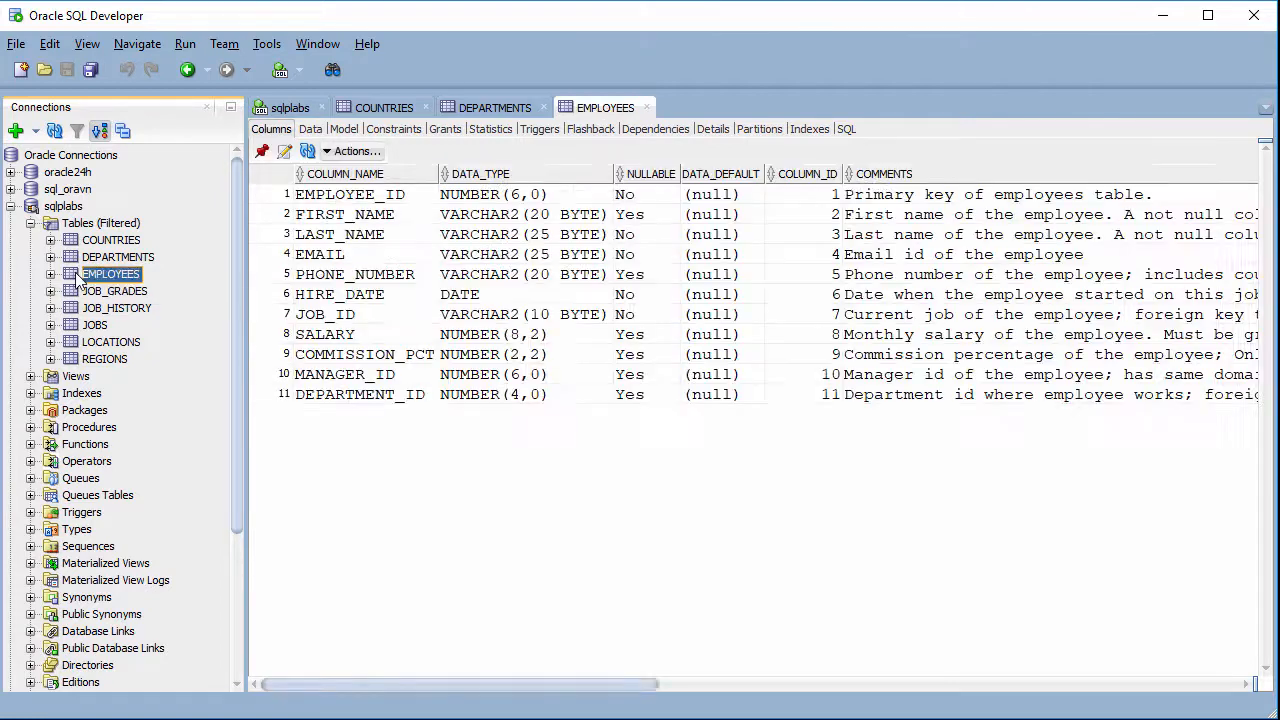